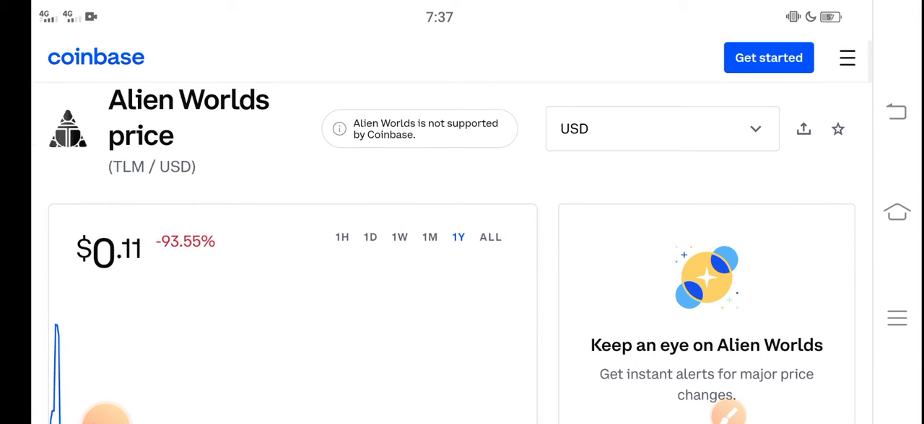
Switch the Alien Worlds chart to the 1M range and bring the full chart with its January 4–29 date axis into view
scroll(down, 3)
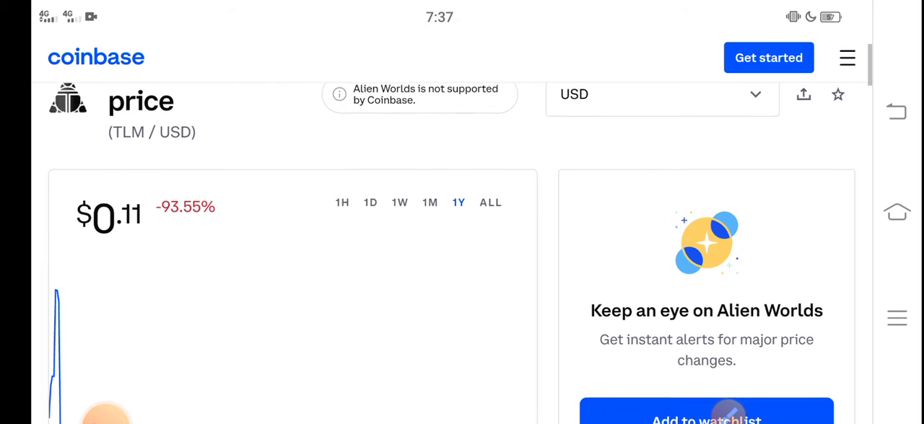
click(429, 202)
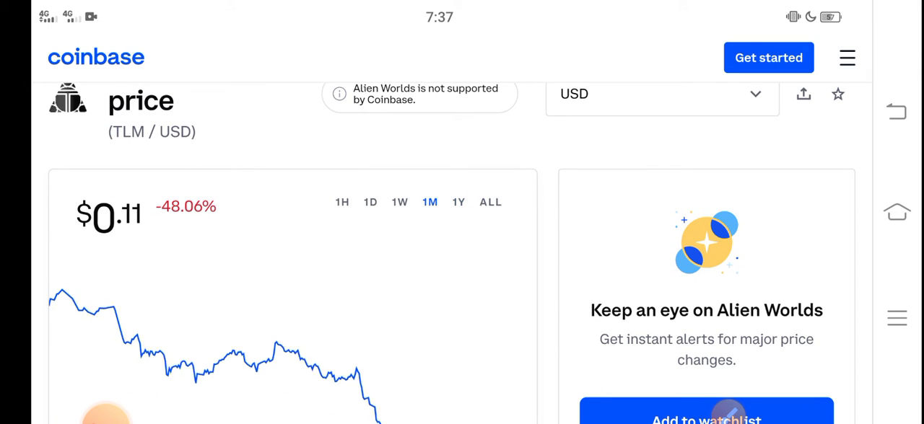
scroll(down, 3)
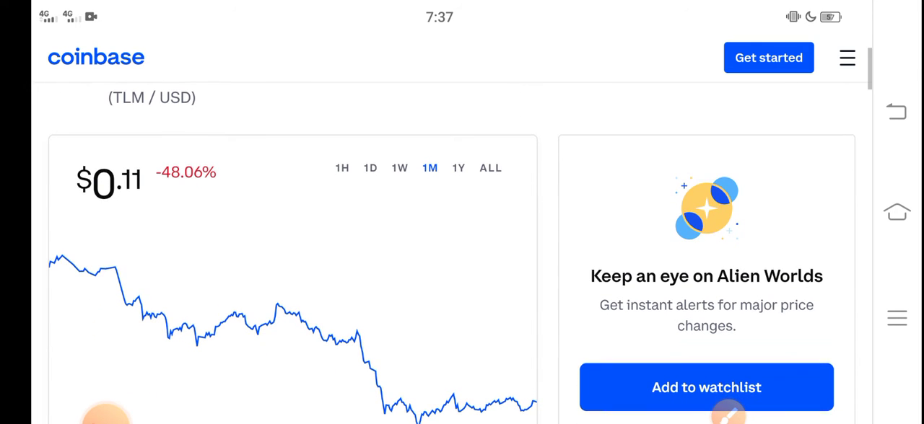
scroll(down, 3)
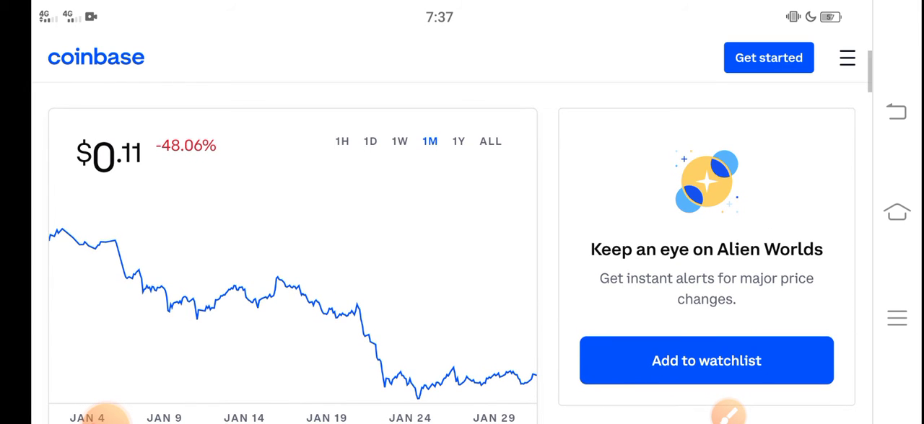
scroll(down, 3)
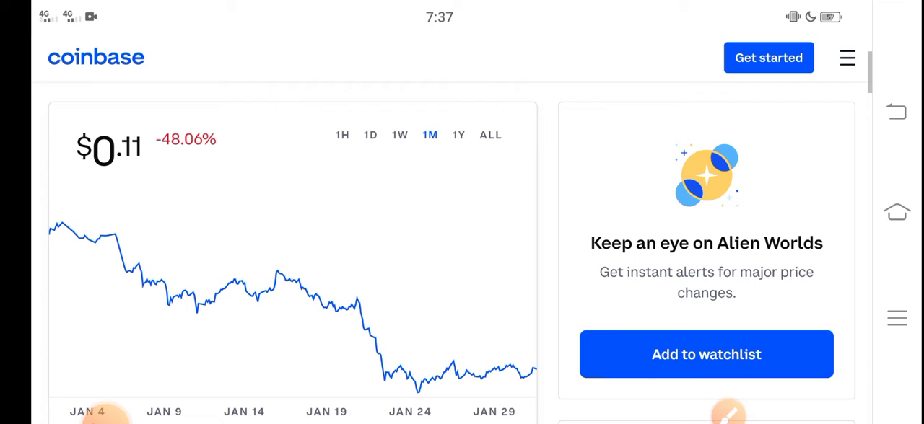
scroll(down, 3)
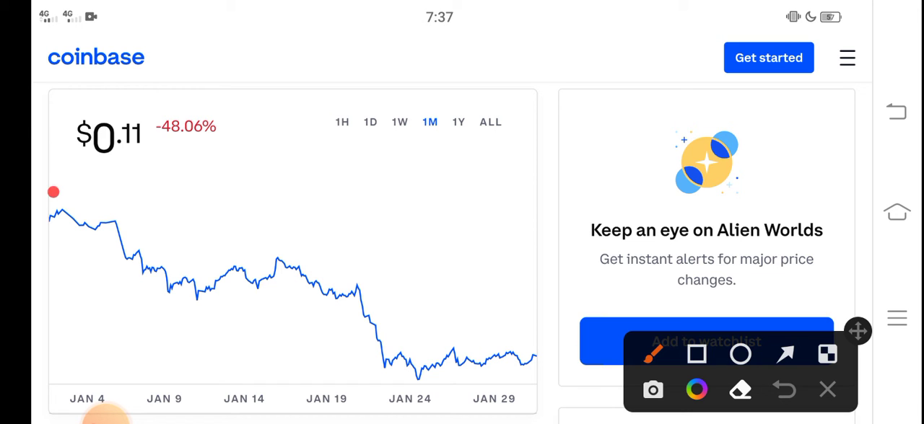
Trace a red freehand line from the chart's top-left down toward January 29, following the 48.06% decline
drag(55, 195, 499, 346)
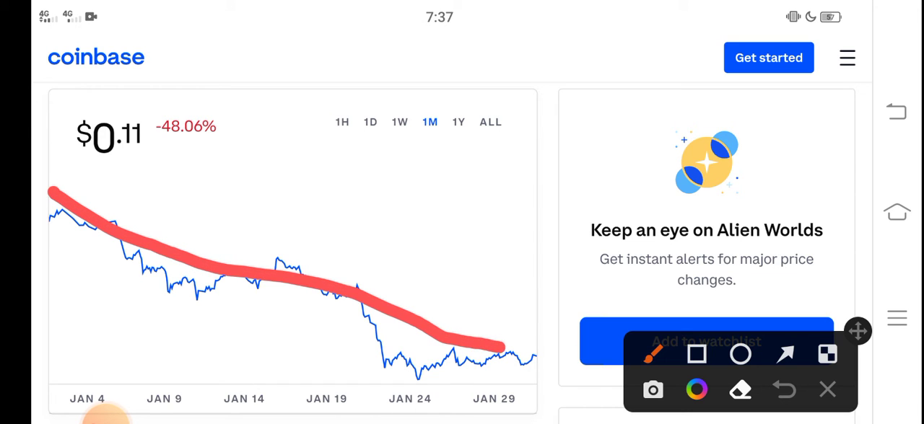